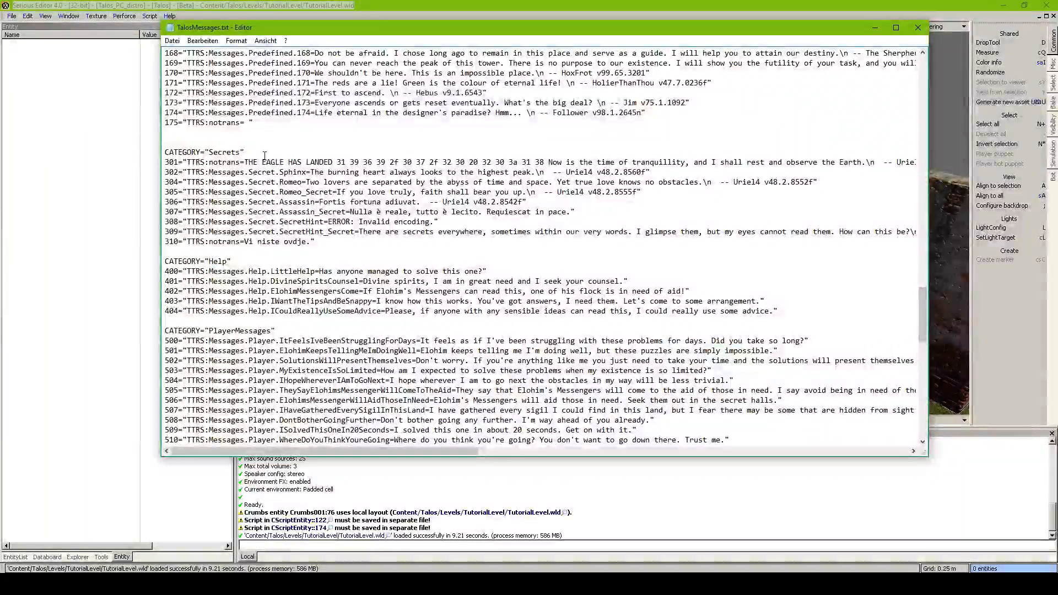
Step: Review the Secrets and Help categories, then create an empty TalosMessages.txt in TutorialLevel
double_click(225, 151)
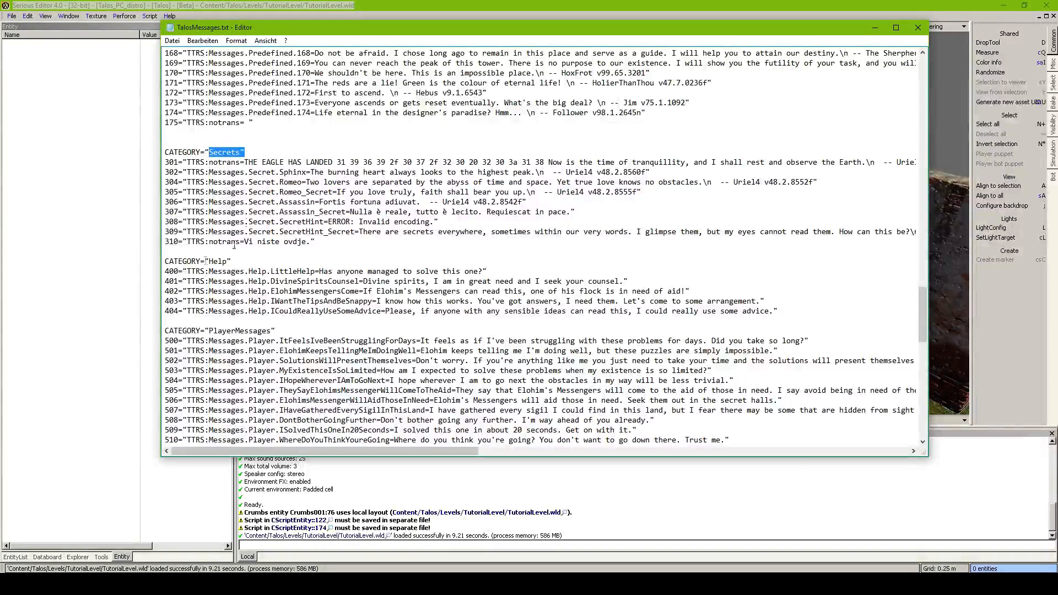
click(233, 262)
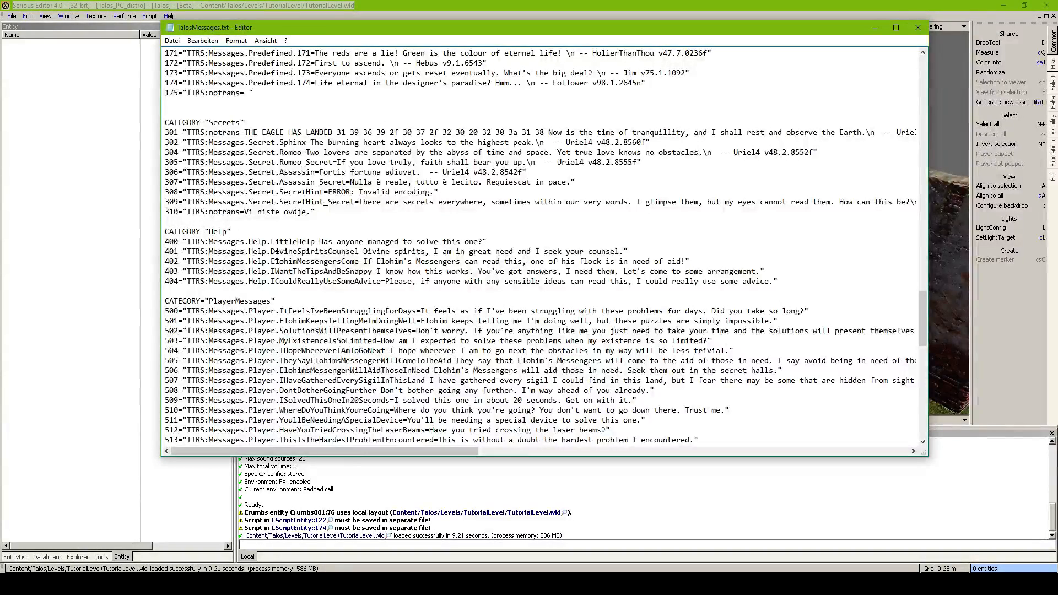
scroll(down, 3)
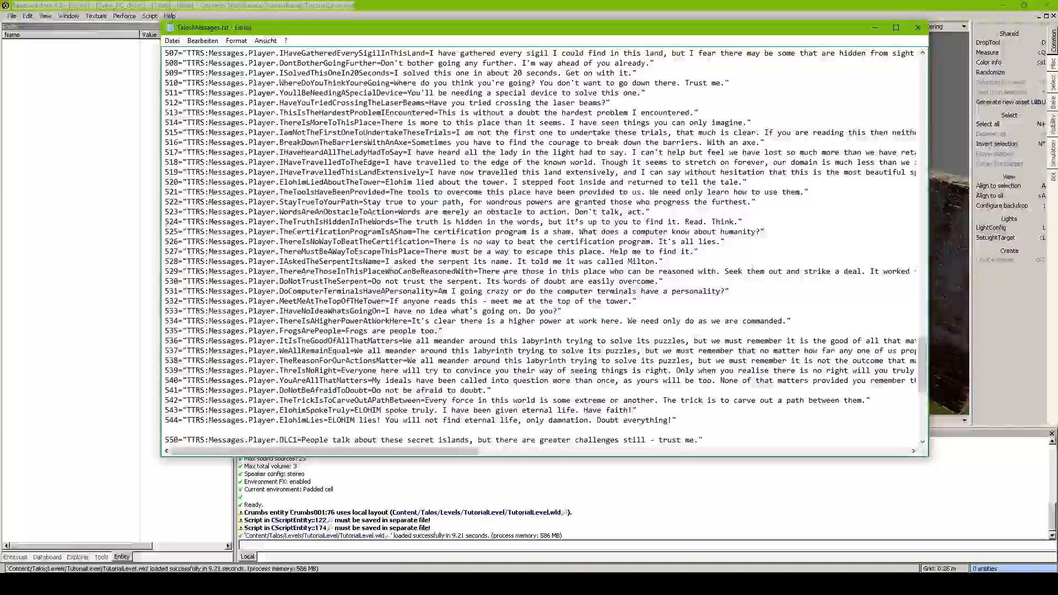
scroll(down, 3)
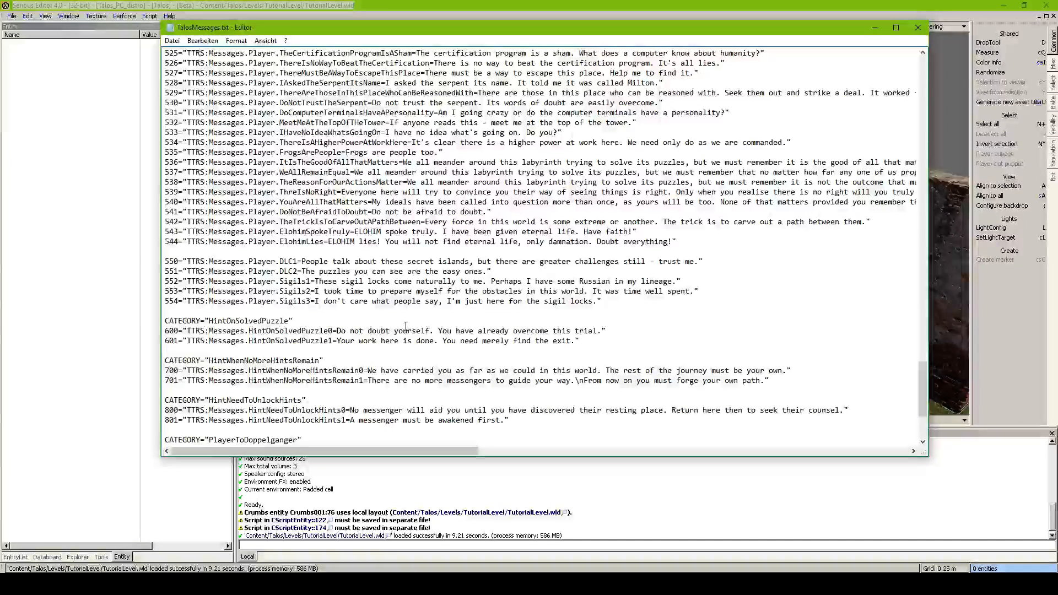
scroll(down, 3)
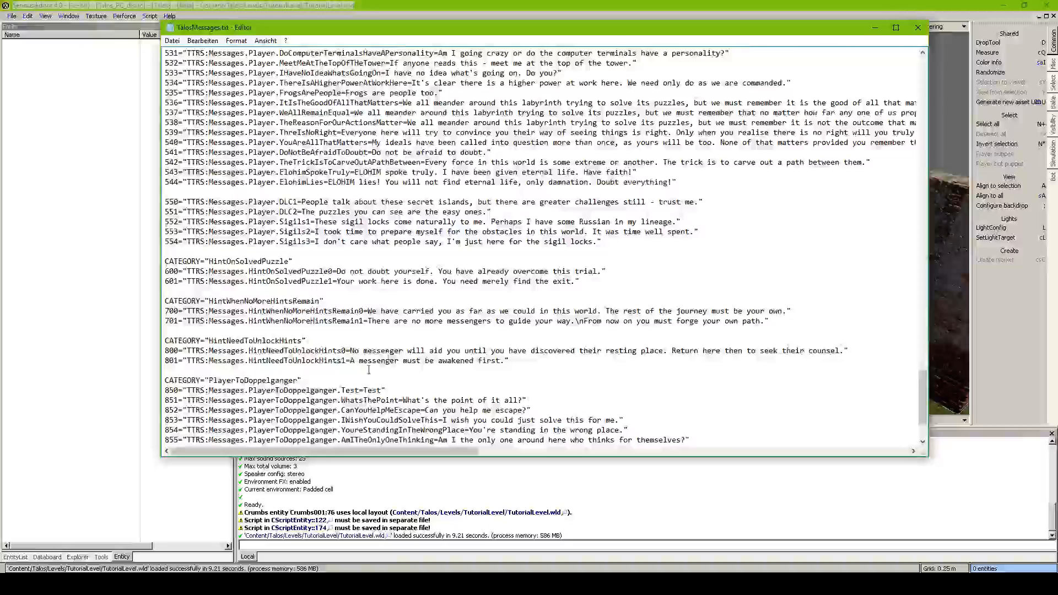
scroll(down, 3)
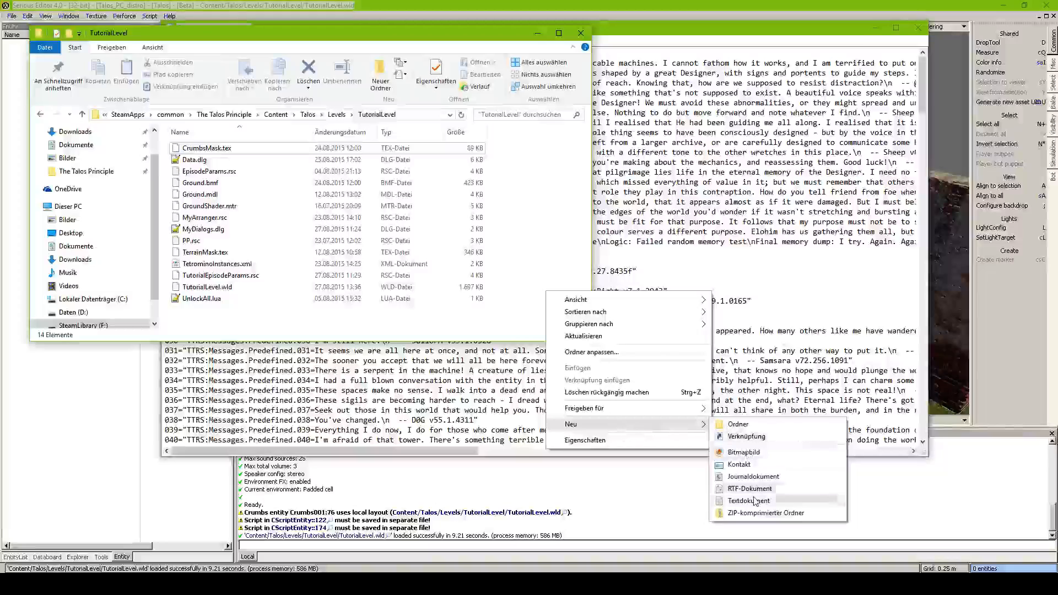
click(747, 501)
text(TalosMessages.txt)
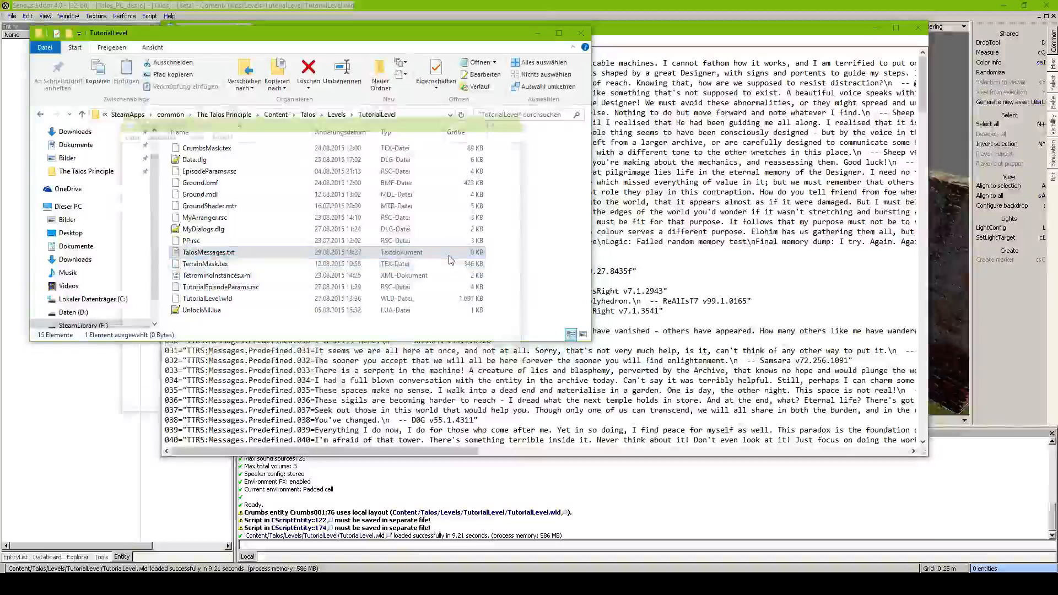
Step: Open TalosMessages.txt in Notepad and type CATEGORY="Predefined" and 001="TTRS:notrans=
double_click(210, 252)
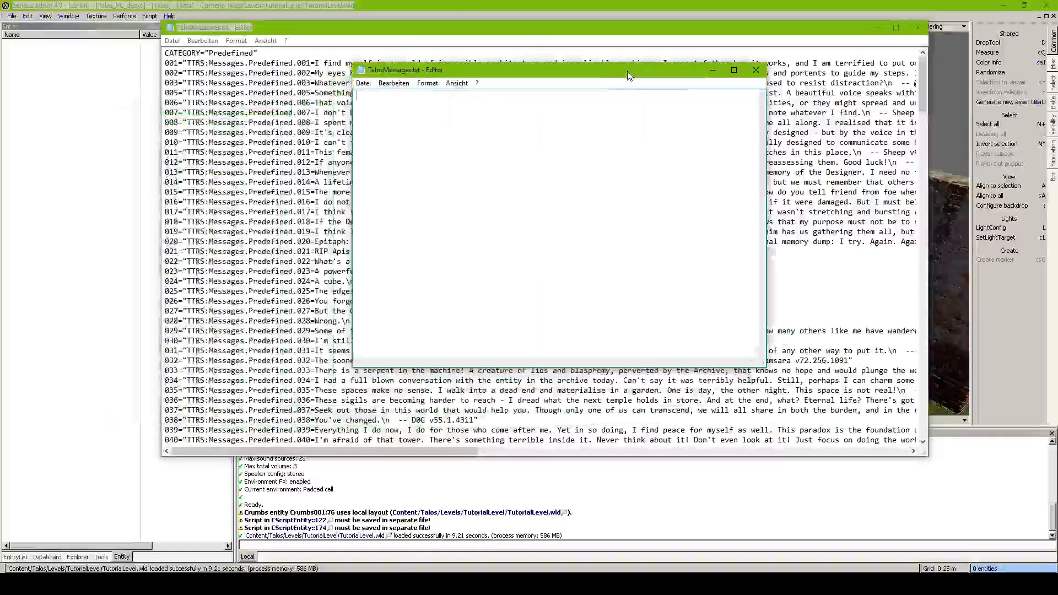
text(CATEGORY="Pred)
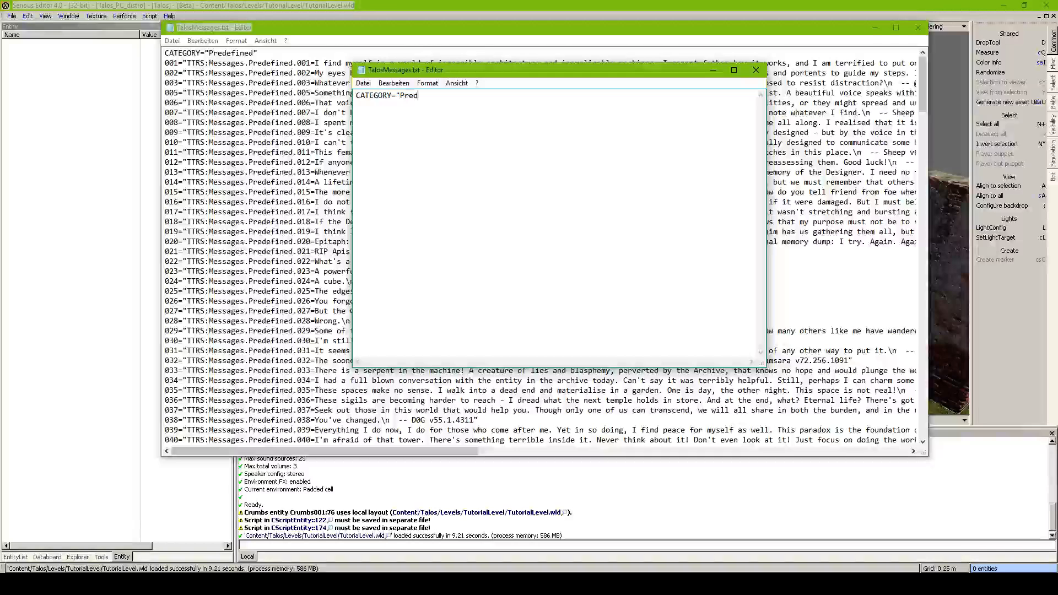
text(efined")
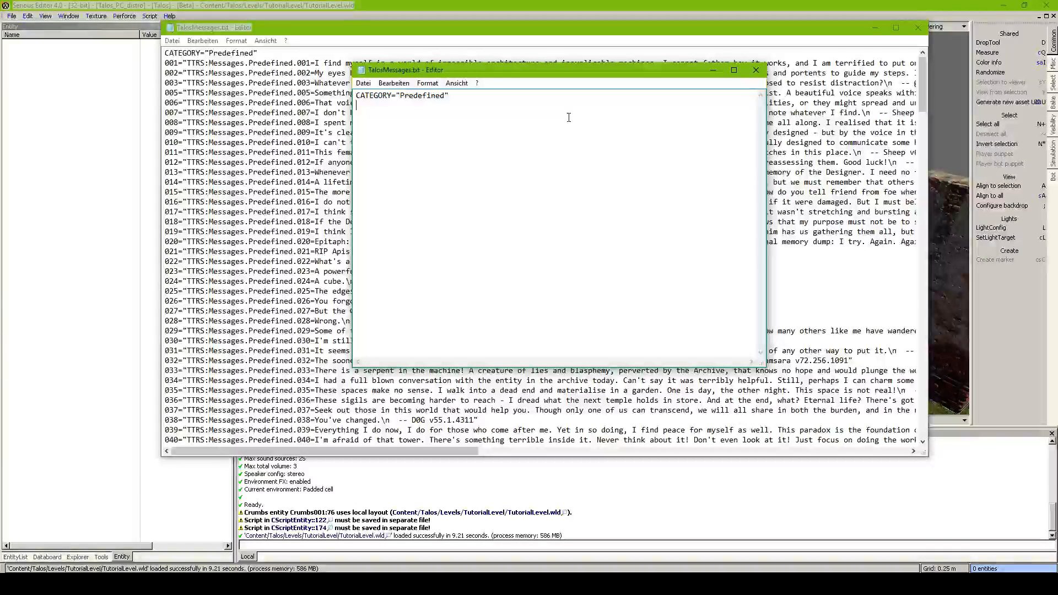
text(001=)
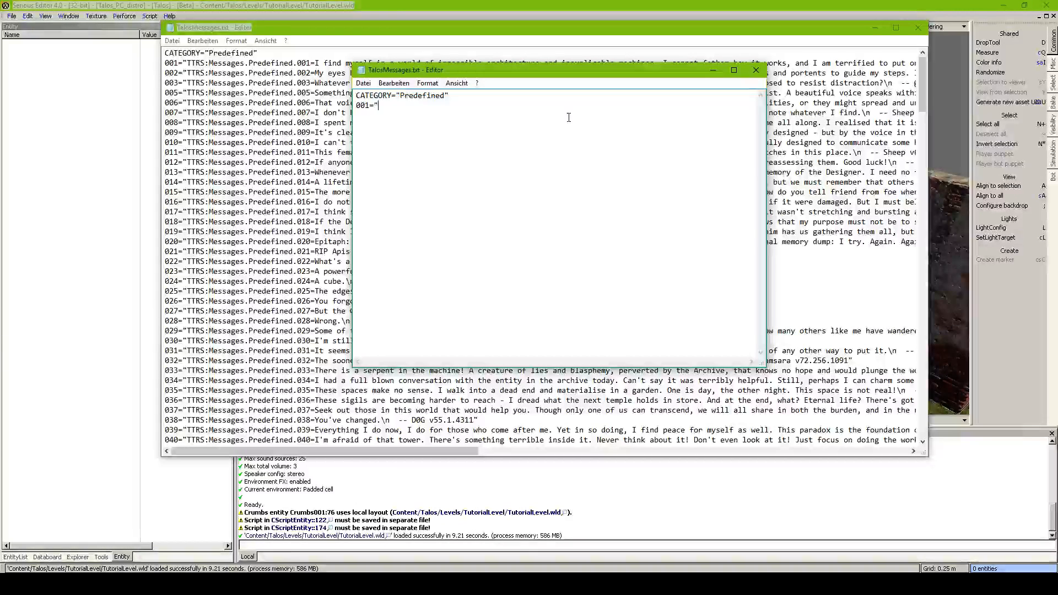
text(TTRS)
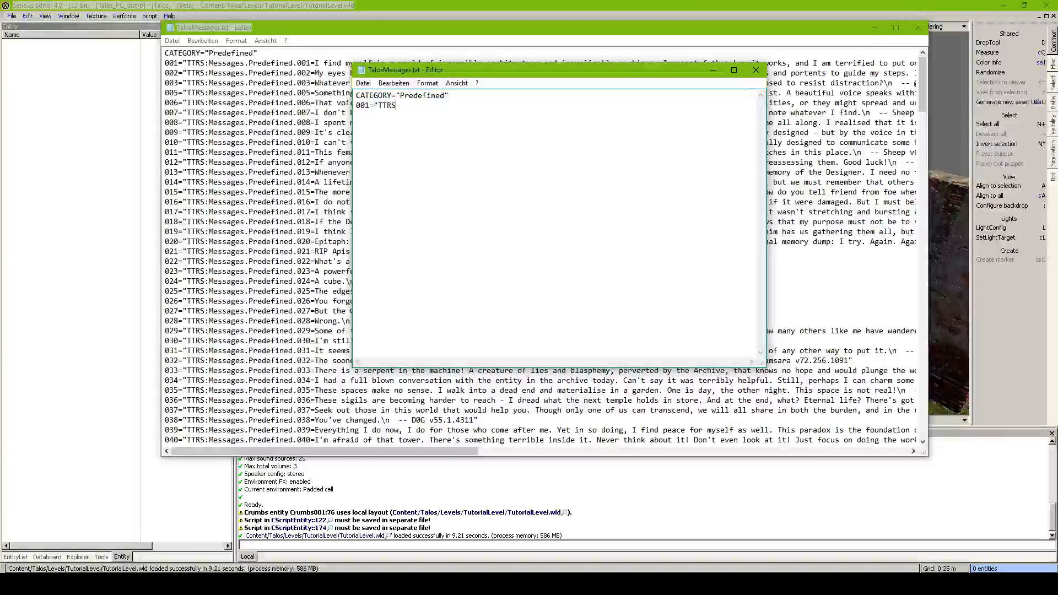
text(:notrans=)
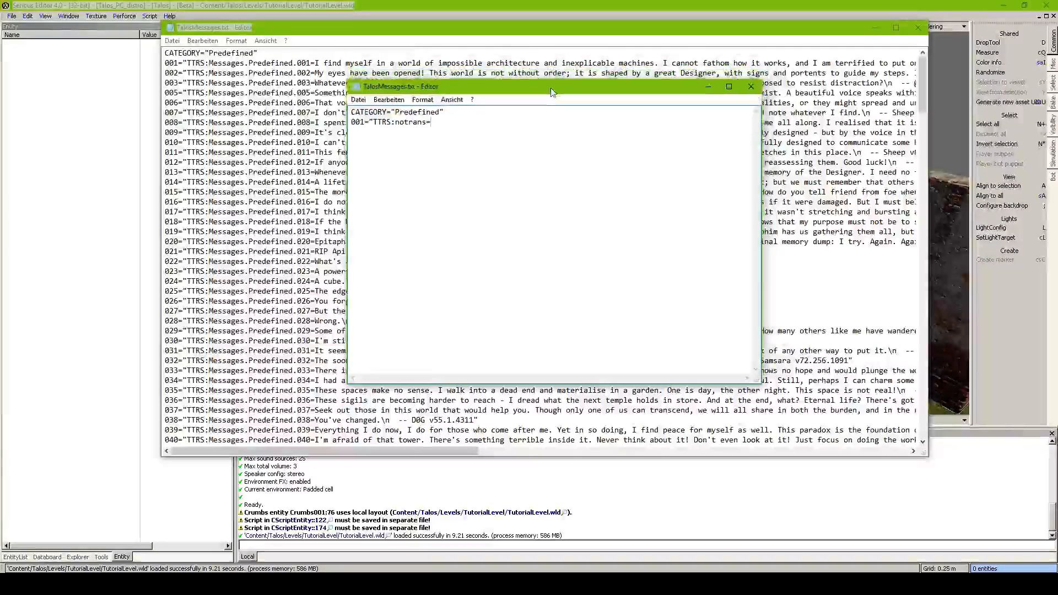
Step: Write notrans messages 001–003: "First", "Subscribe" and "Like my vids!"
text(First QR code :))
text(002=)
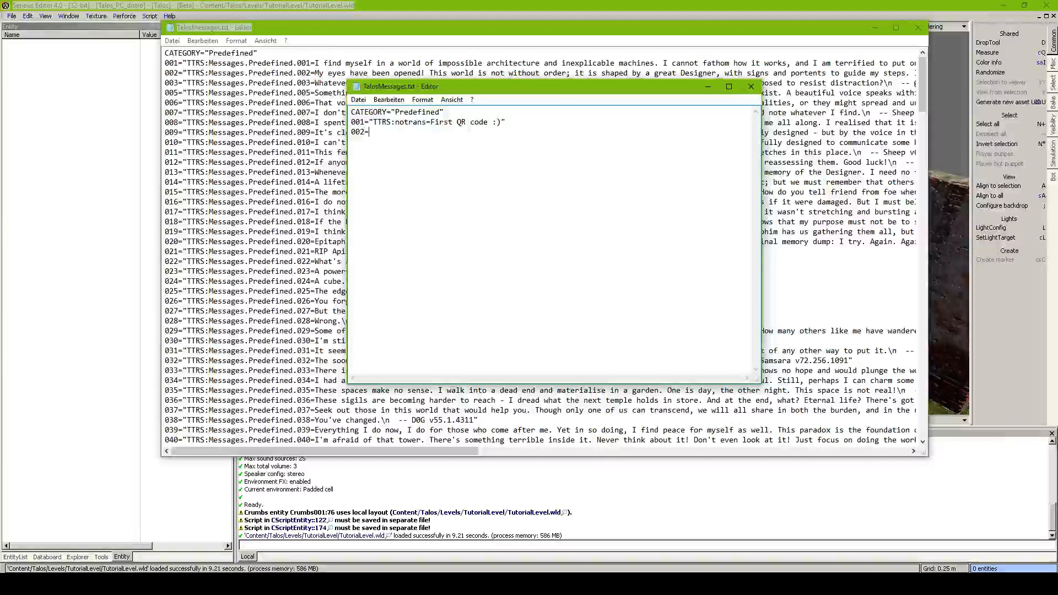
text("TTRS:notrans)
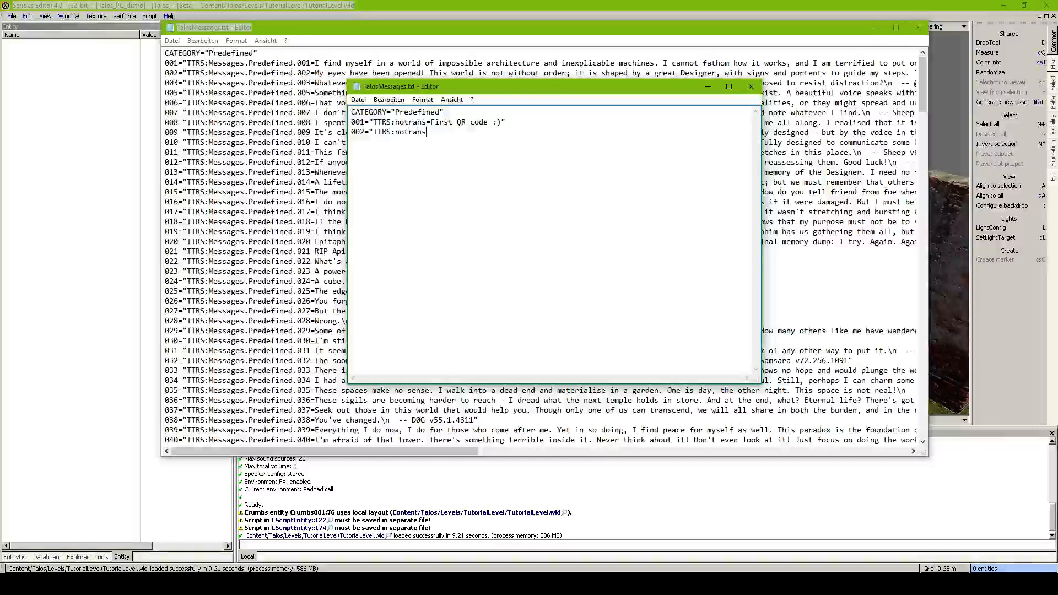
text(=Sub)
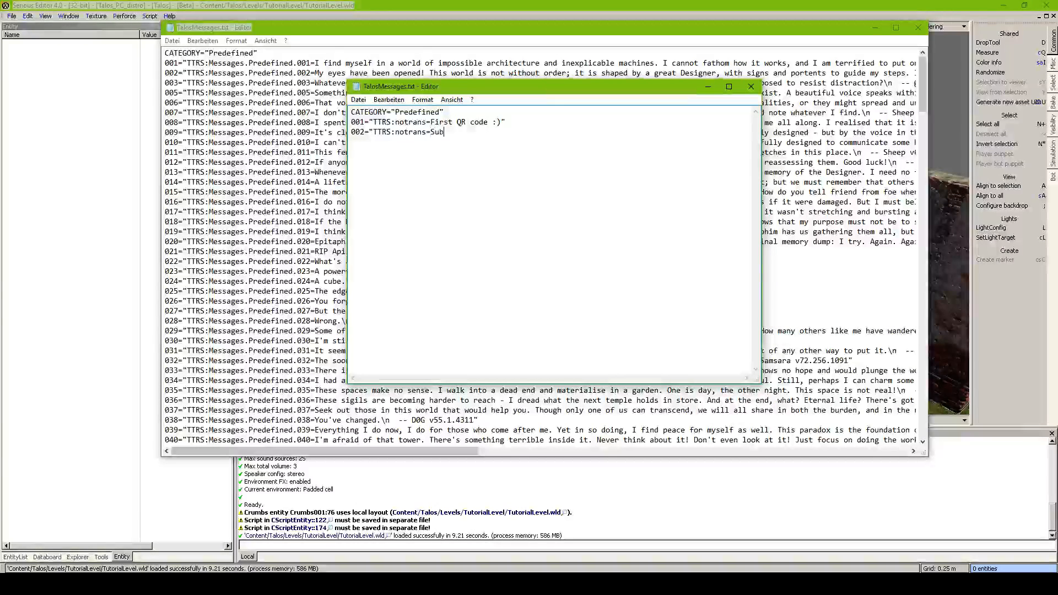
text(scribe my vids!"))
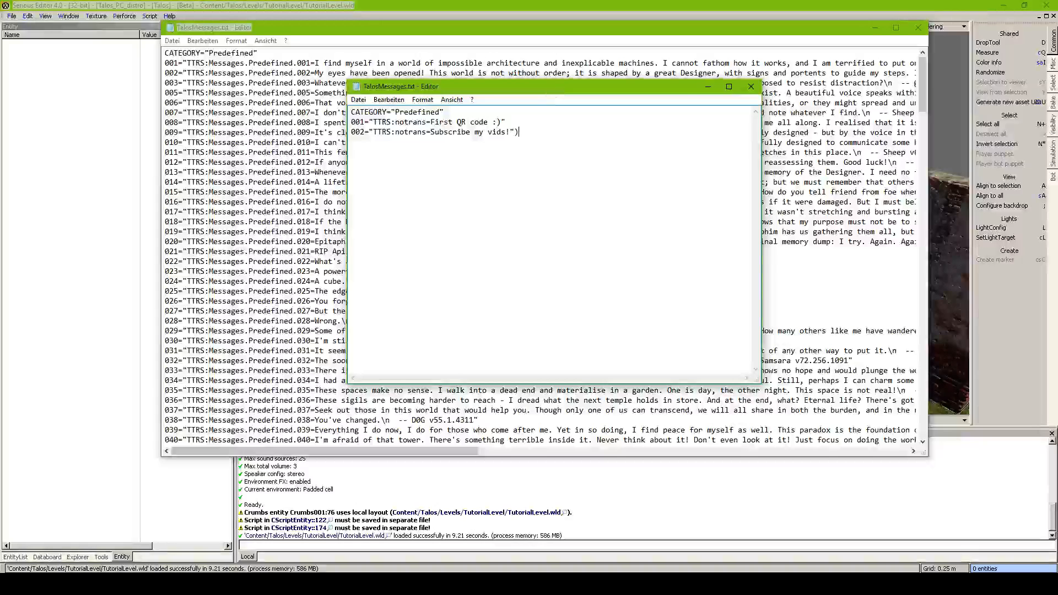
text(003)
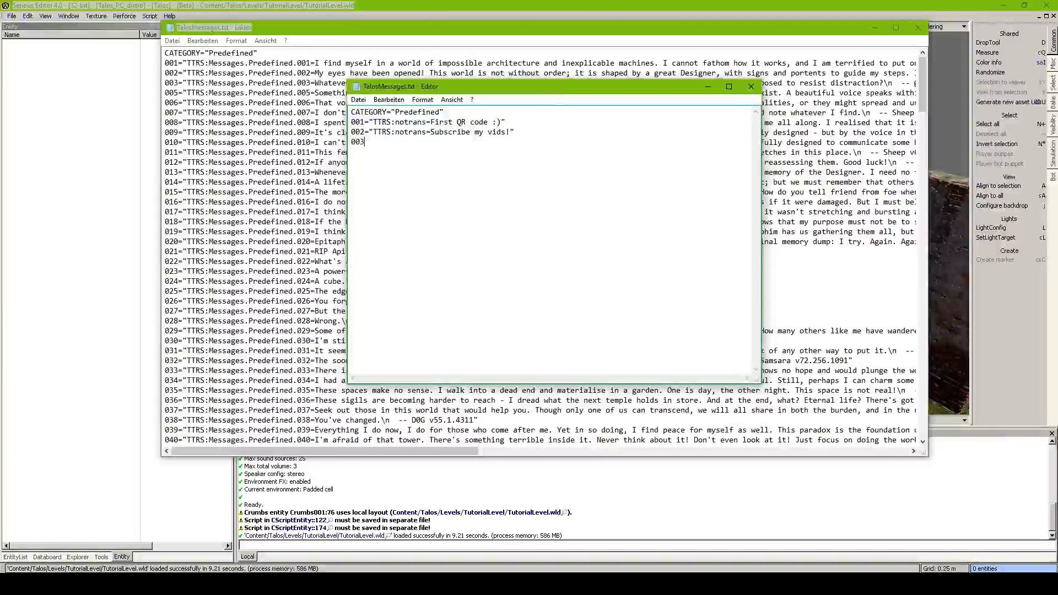
text(="TTRS:notr)
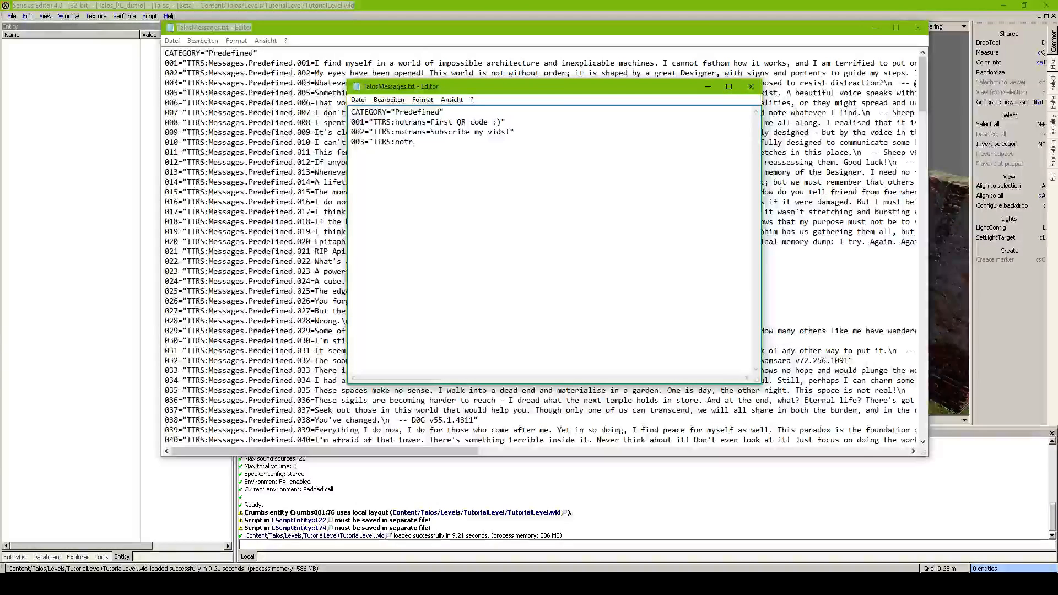
text(rans=Like)
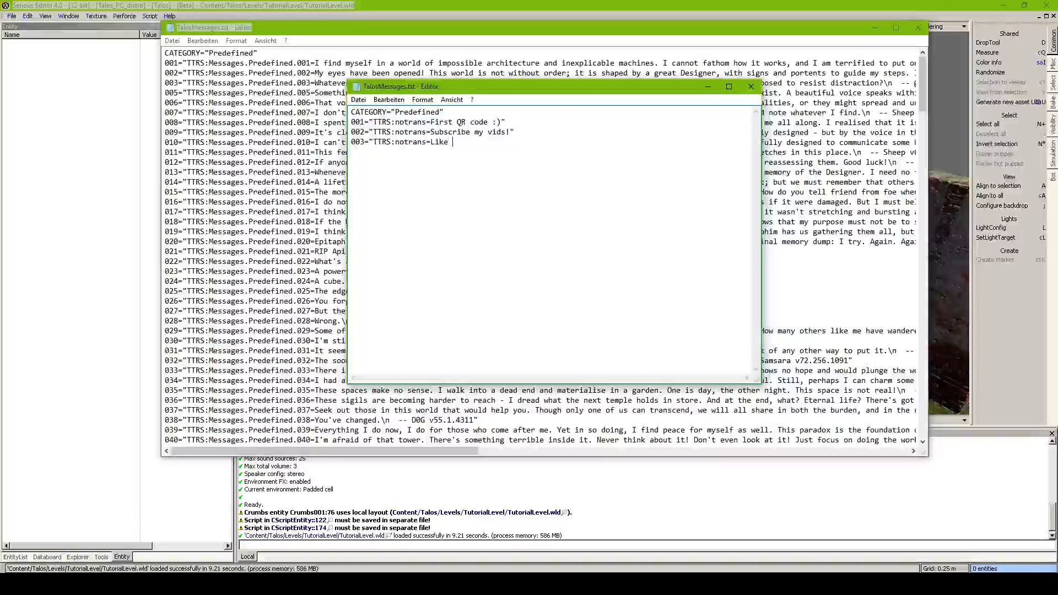
text(my vids!")
text(004)
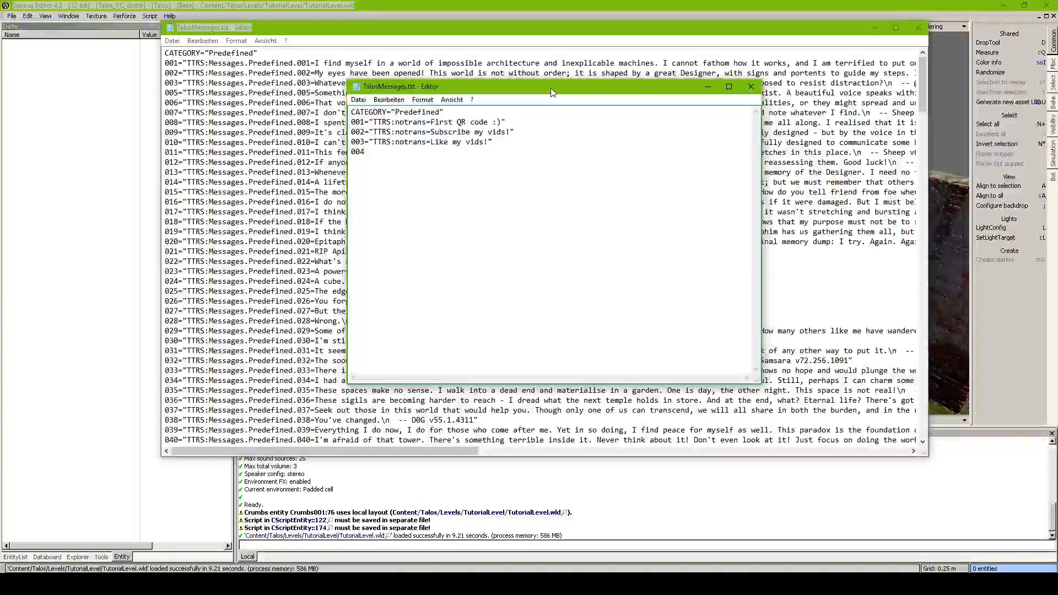
Step: Drop the extra fourth message, select message 001's TTRS:notrans prefix, and return to the editor
text(="TTRS:notrans=)
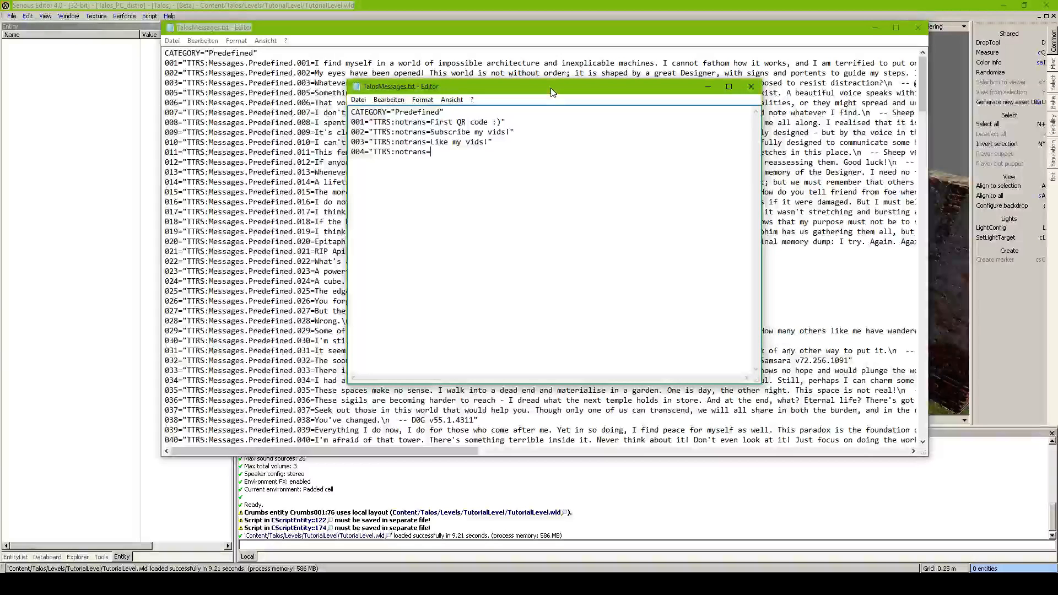
text(Pure bori)
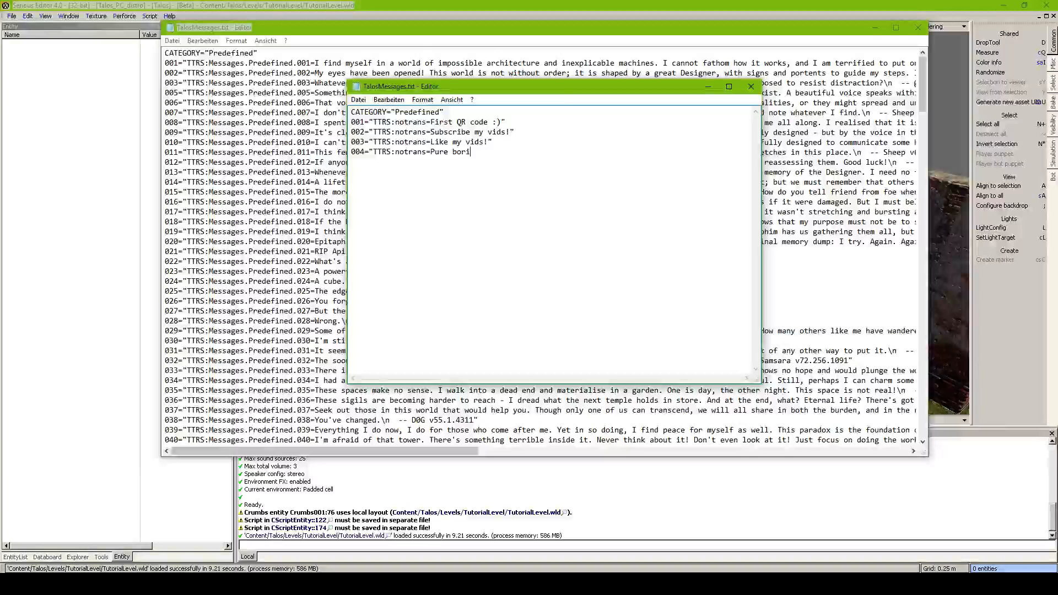
text(ng stuf)
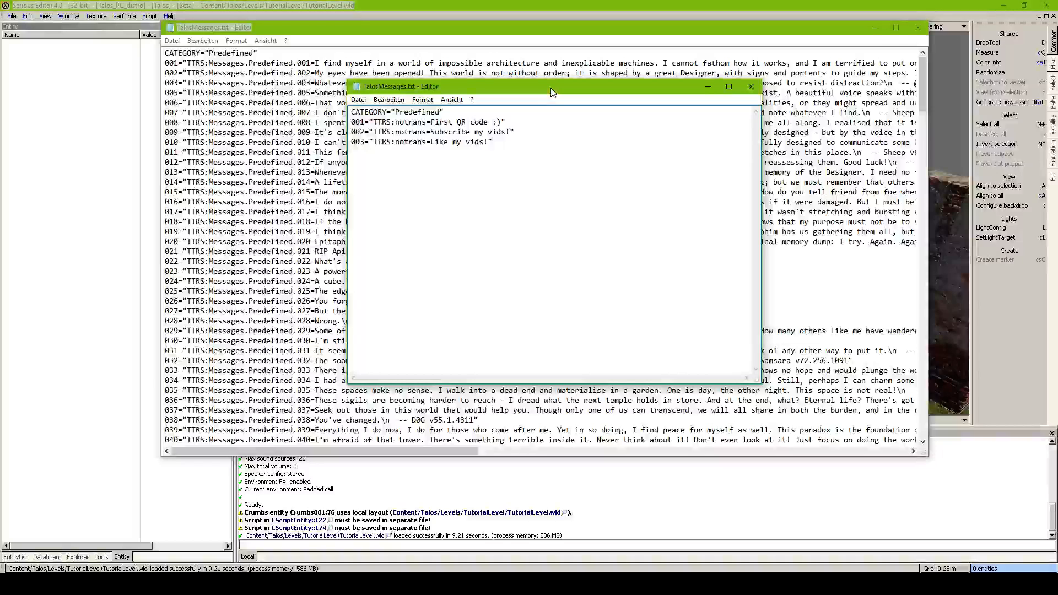
click(360, 121)
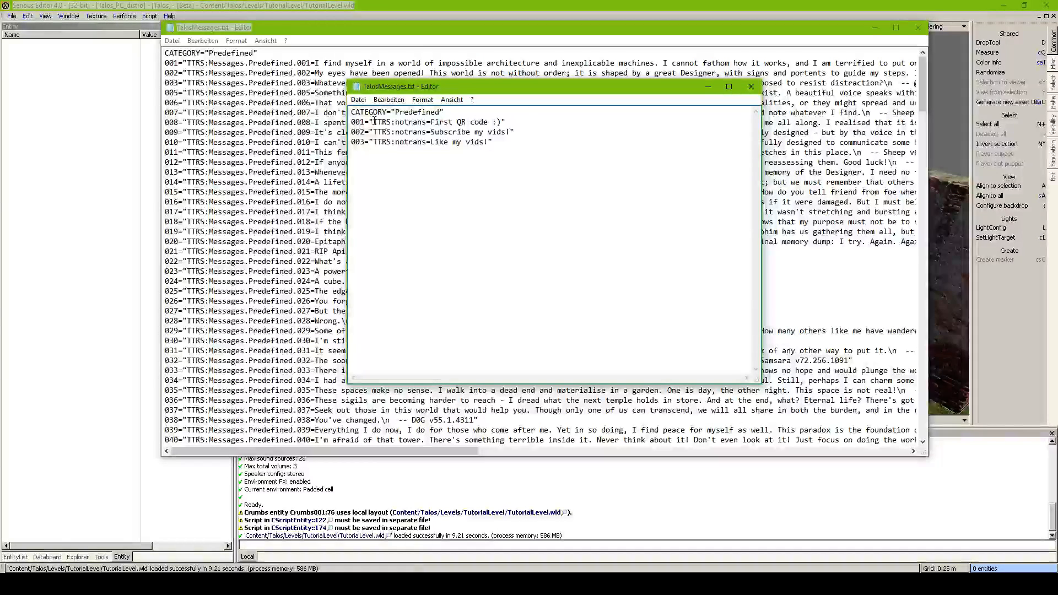
double_click(399, 121)
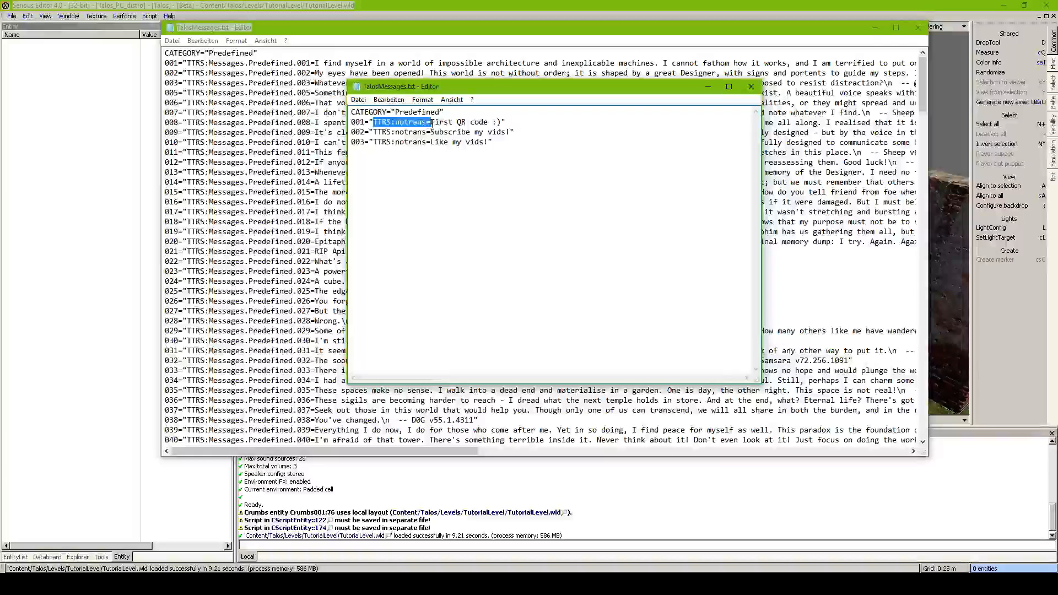
click(358, 99)
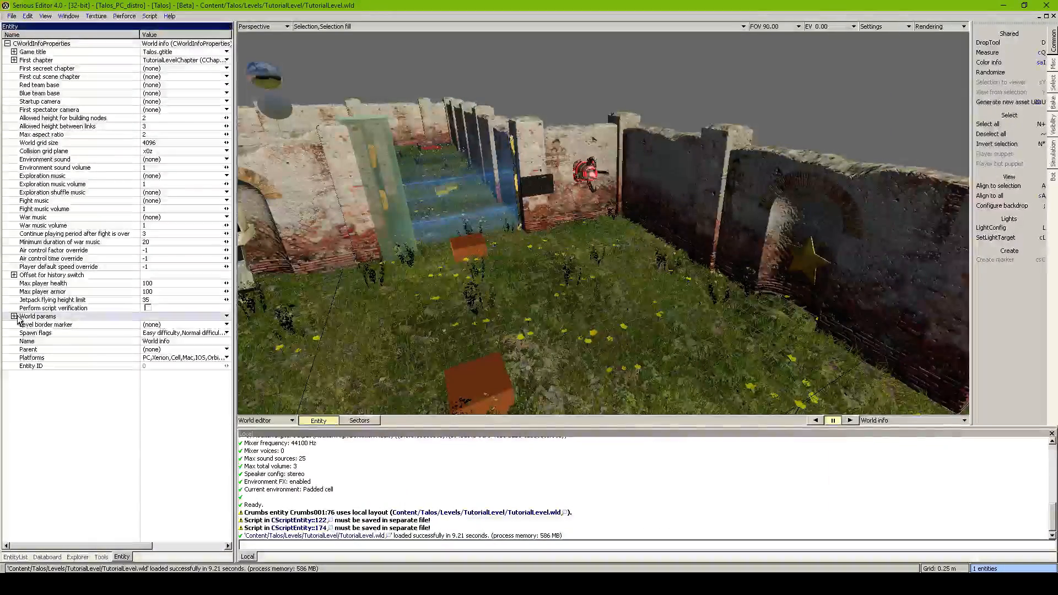
Step: Expand World params and choose TalosMessages.txt from TutorialLevel as the Talos messages file
click(16, 316)
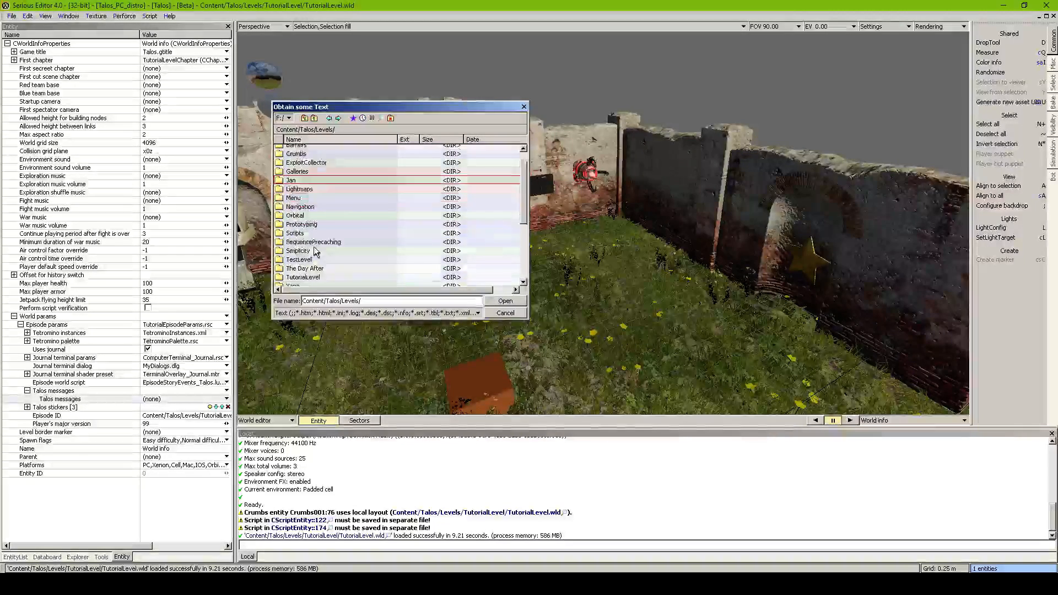
double_click(303, 277)
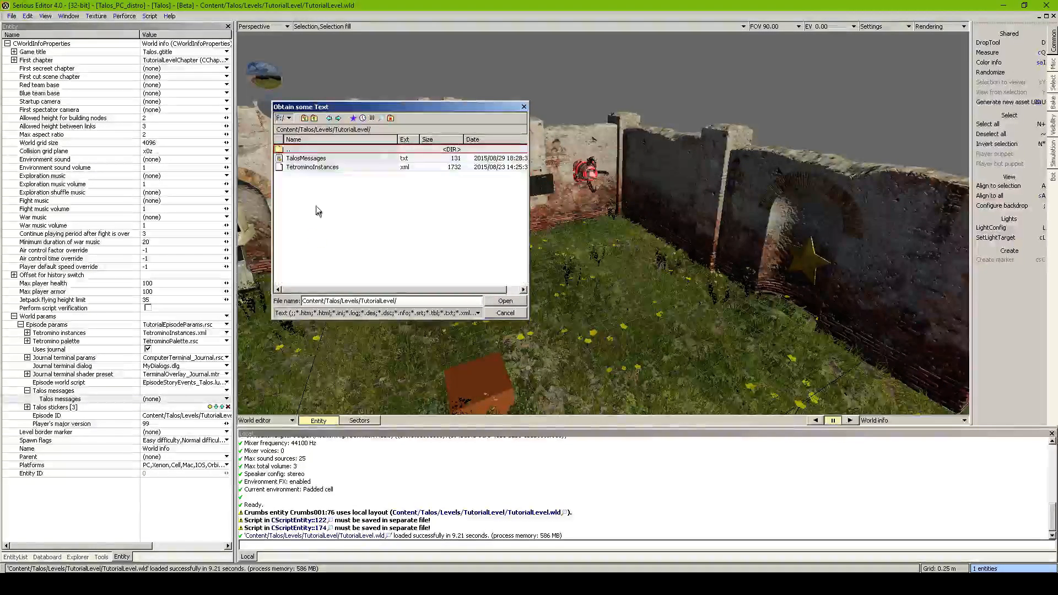
click(306, 158)
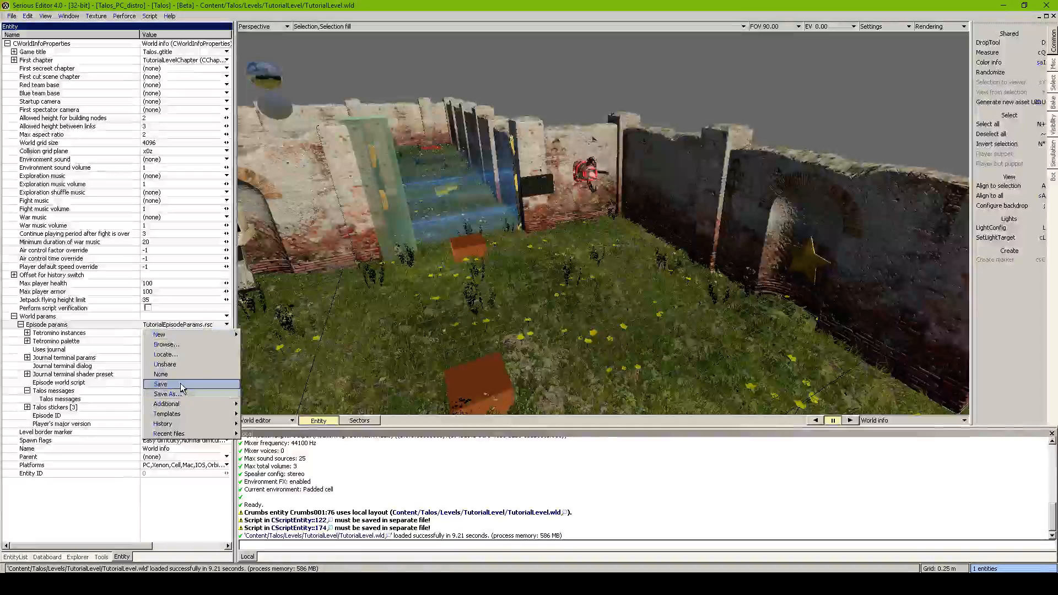
Step: Save the episode params and pick the Predefined talos message entity type from EntityList
click(161, 384)
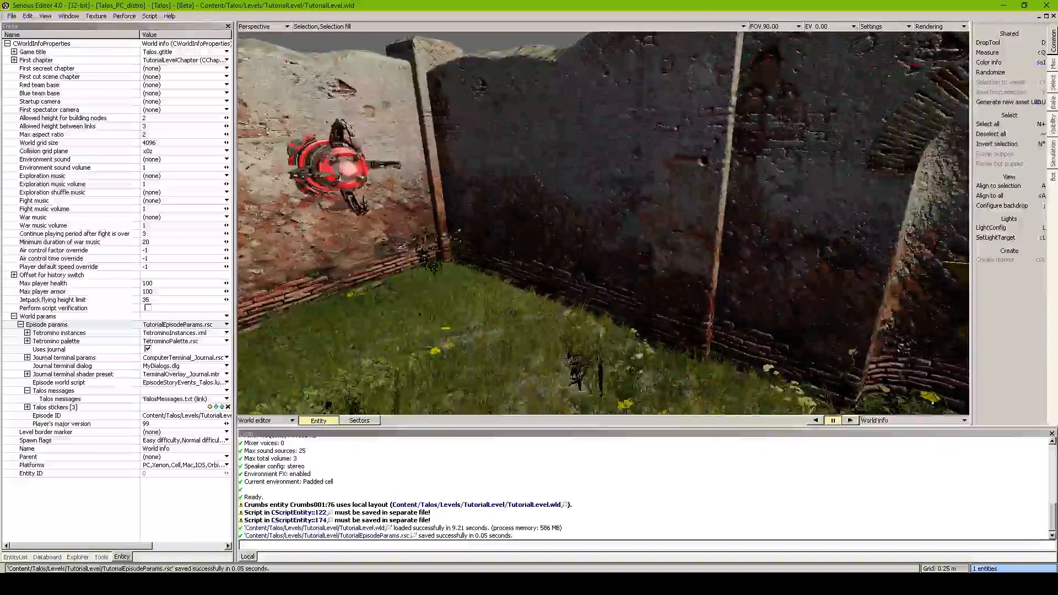
click(15, 556)
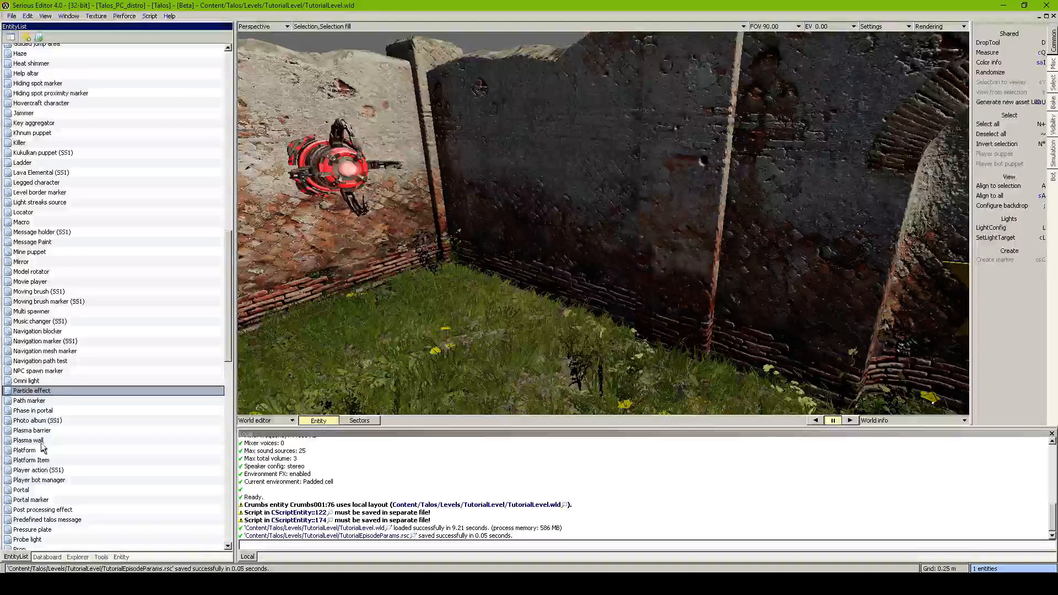
click(47, 519)
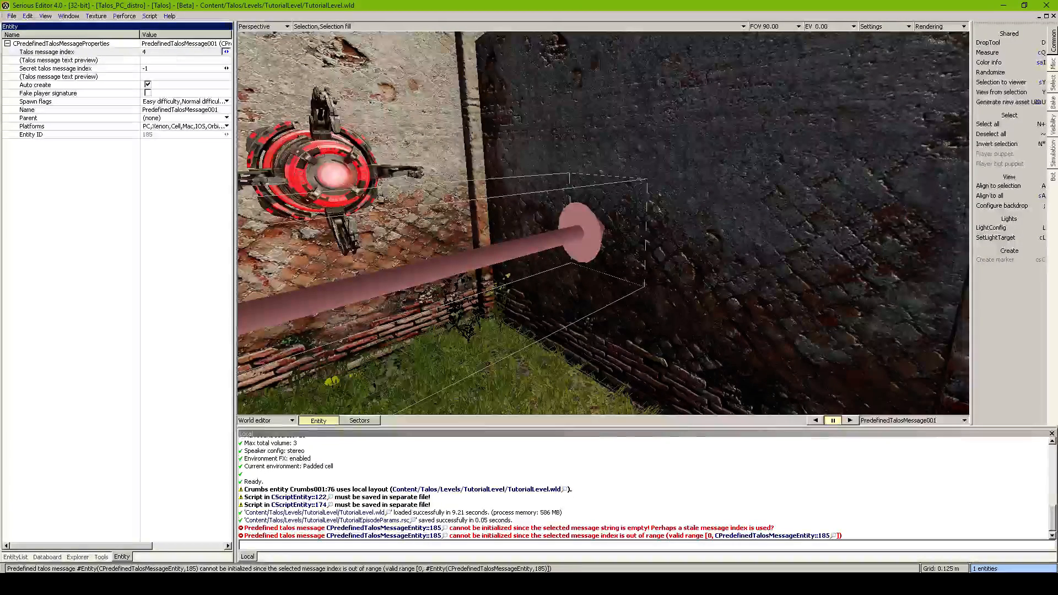
Step: Set the Predefined Talos message entity's message index to 3, then 1
click(224, 50)
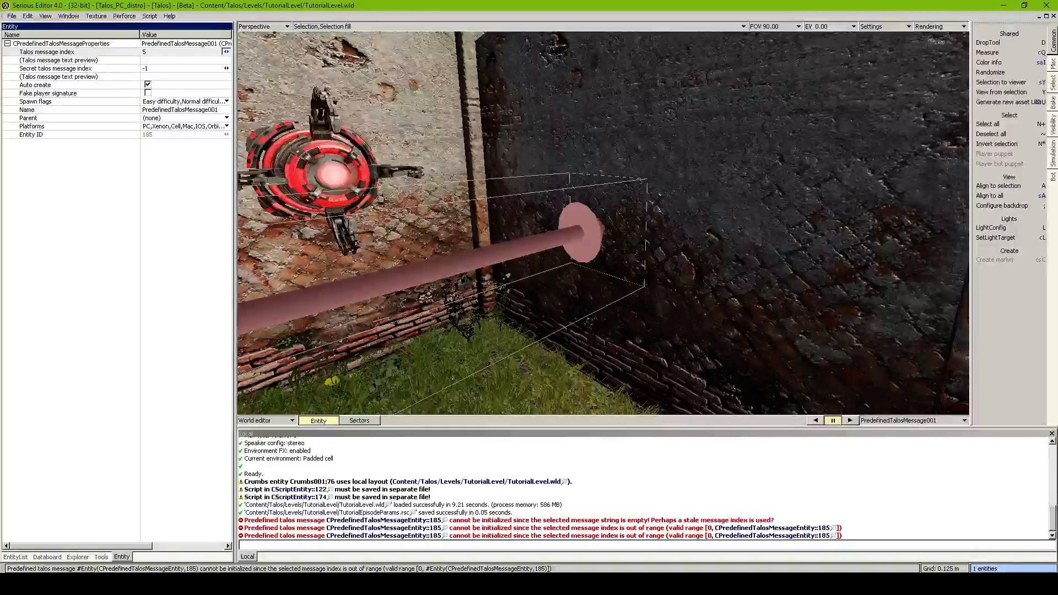
text(3)
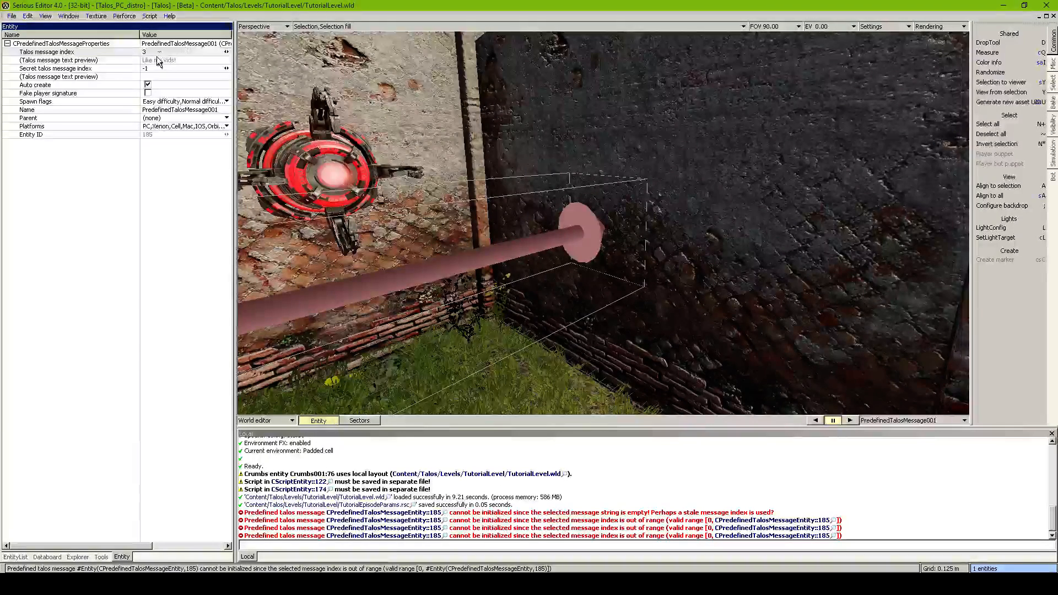
text(1)
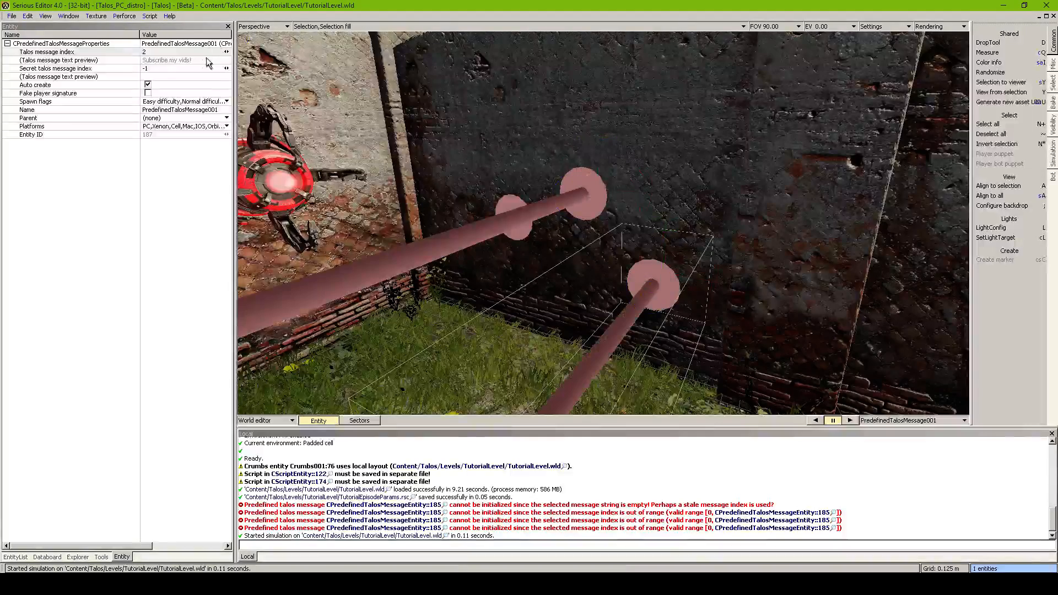
Step: Minimize Serious Editor 4.0 to reveal the Windows desktop
click(226, 49)
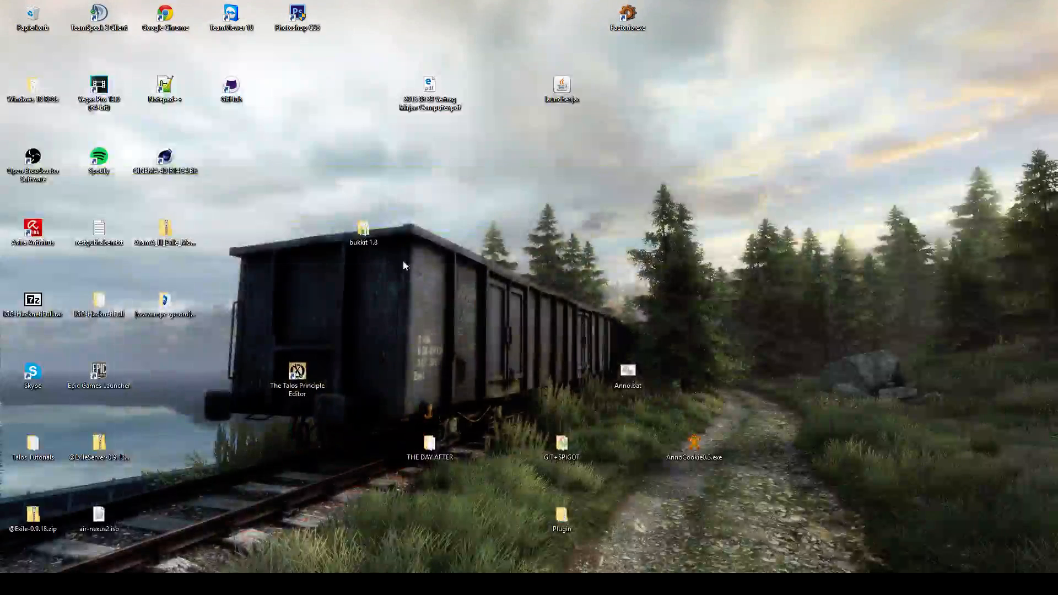
mouse_move(67, 420)
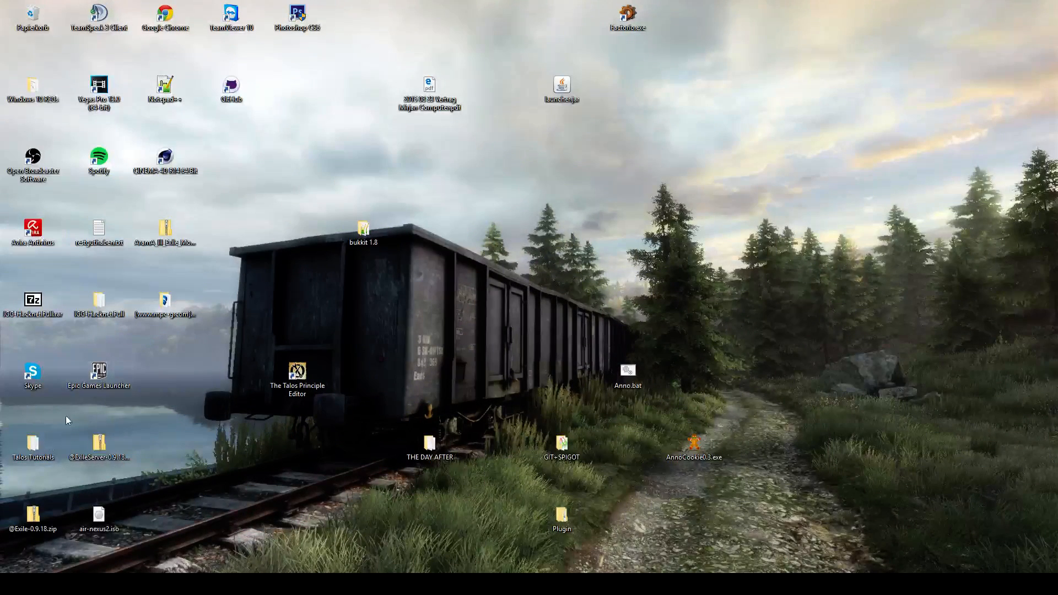
Step: Open the Talos Tutorials folder's to-do list and retype "boden" in the MultiLayer entry
double_click(33, 443)
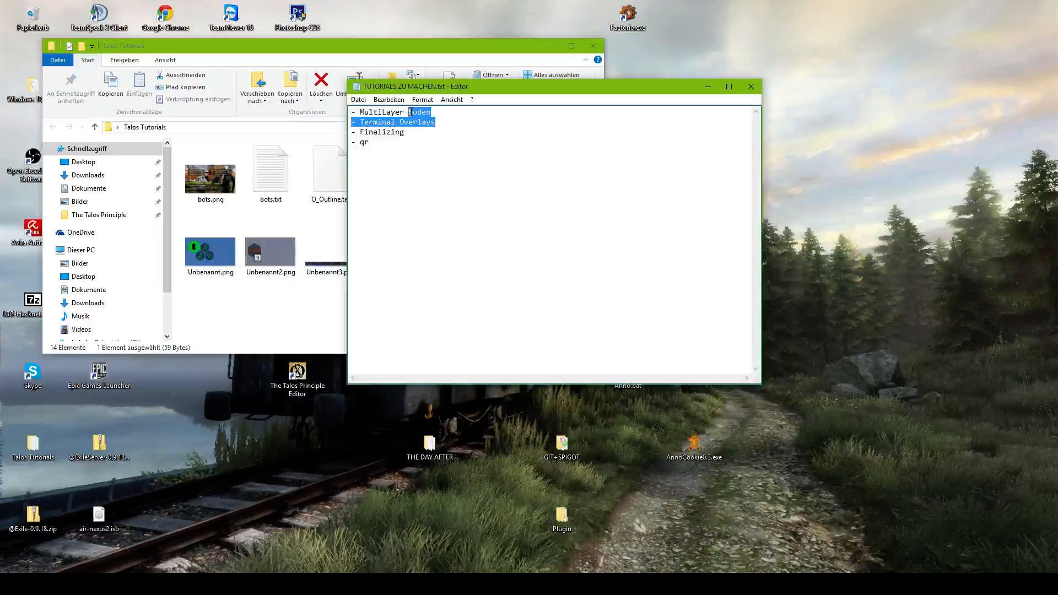
text(boden)
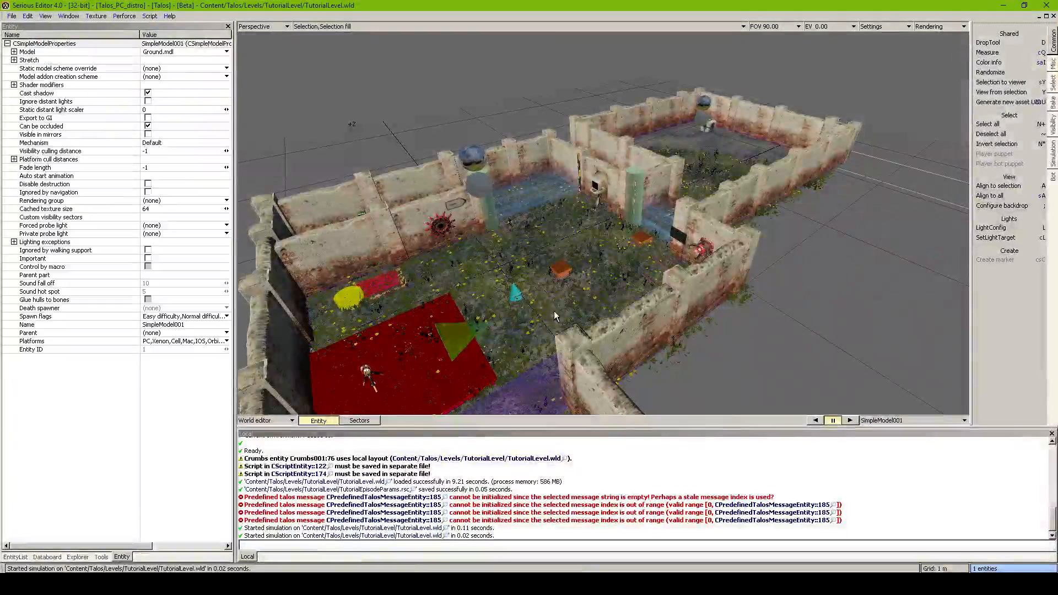
Step: Switch from the Layer tab to the EntityList tab and bring the editor viewport in front
click(121, 557)
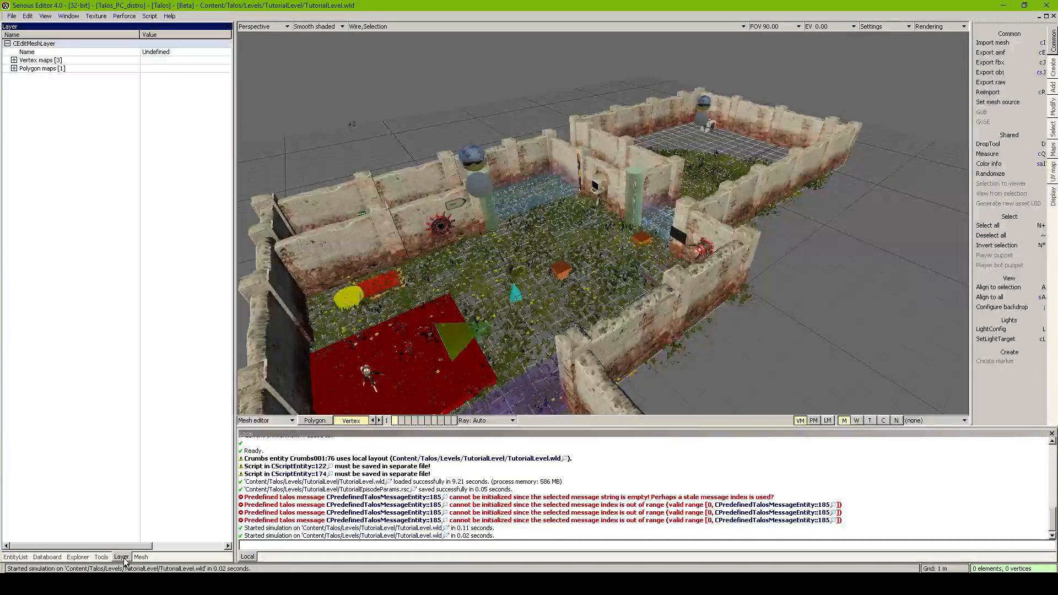
click(14, 68)
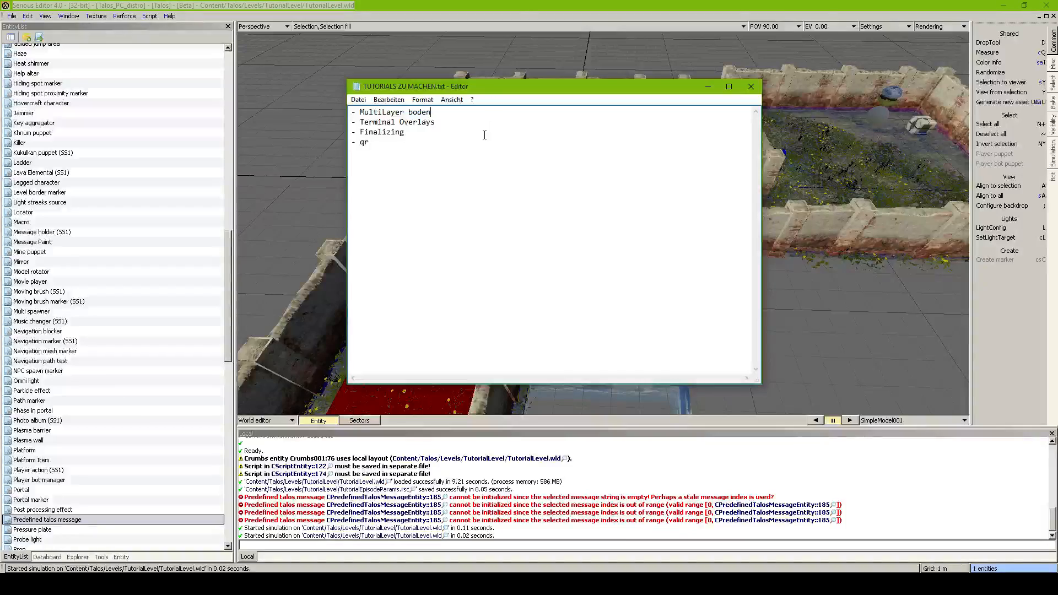
click(749, 86)
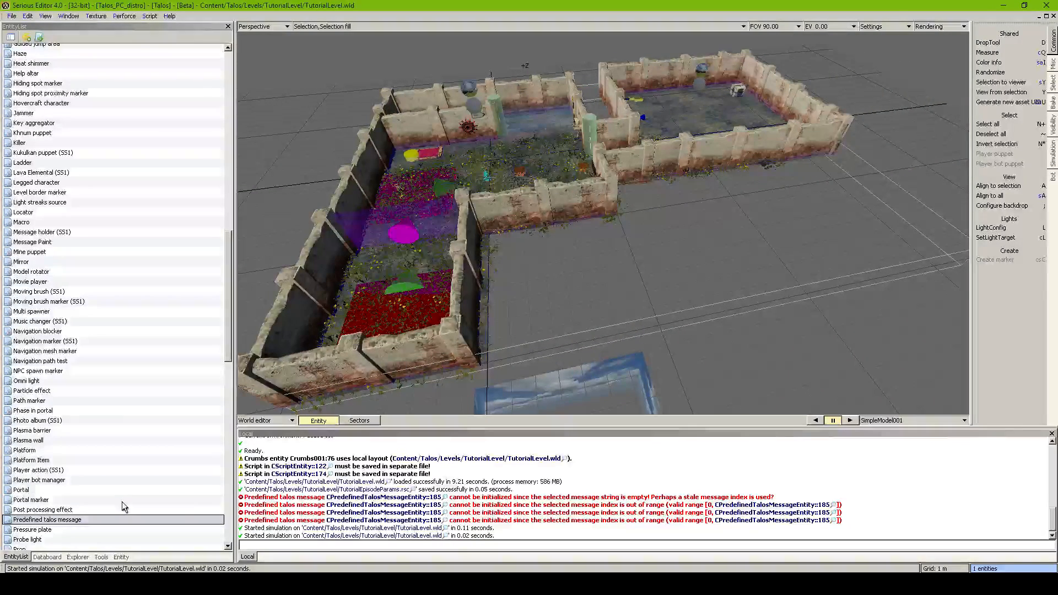
Step: Browse Content/Talos/Levels/The Day After in the Explorer tab and load Intro.wld
click(77, 557)
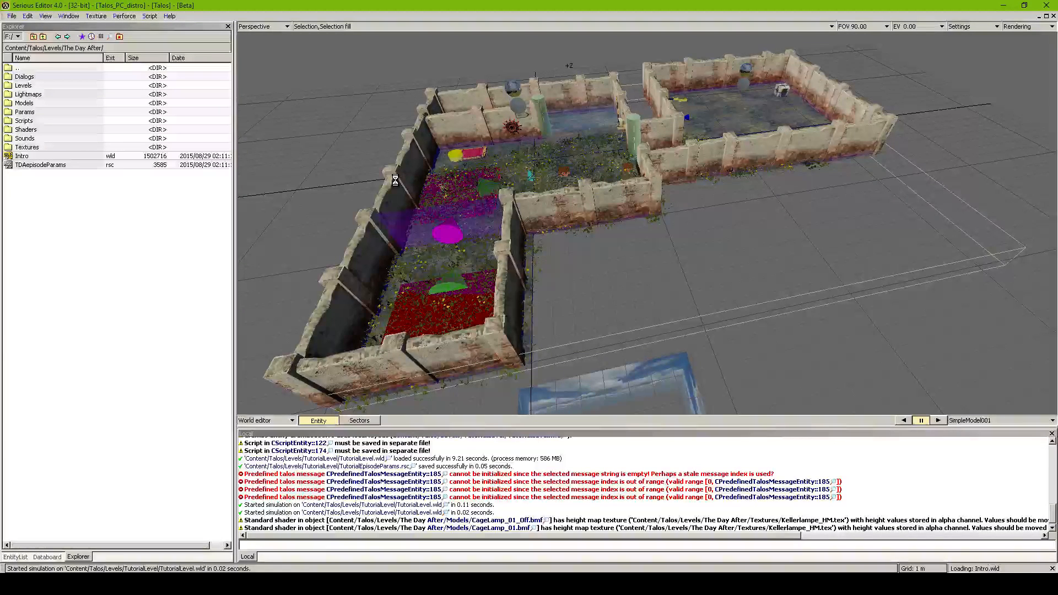
double_click(21, 156)
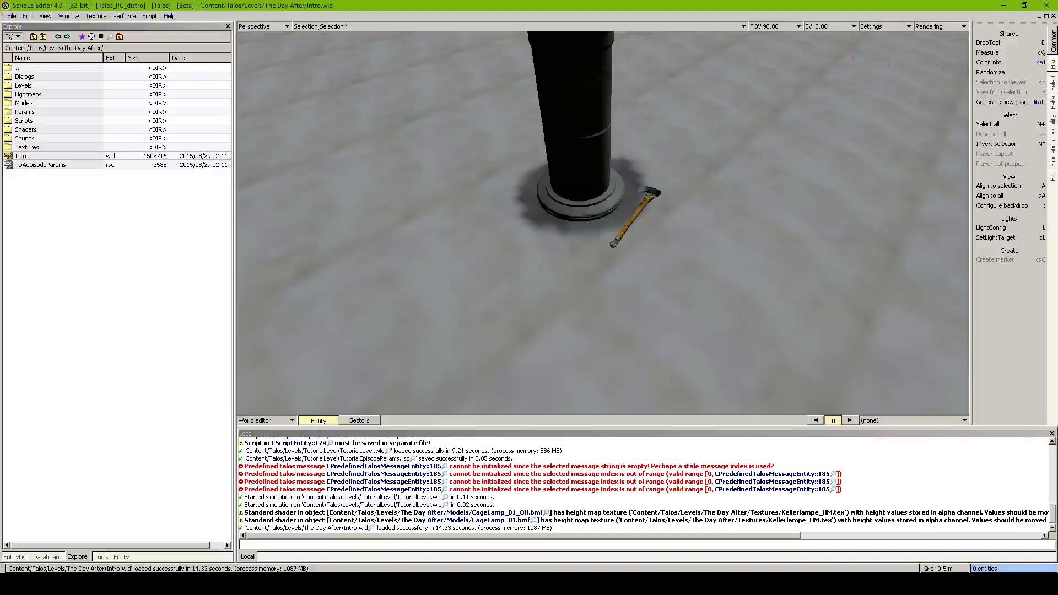